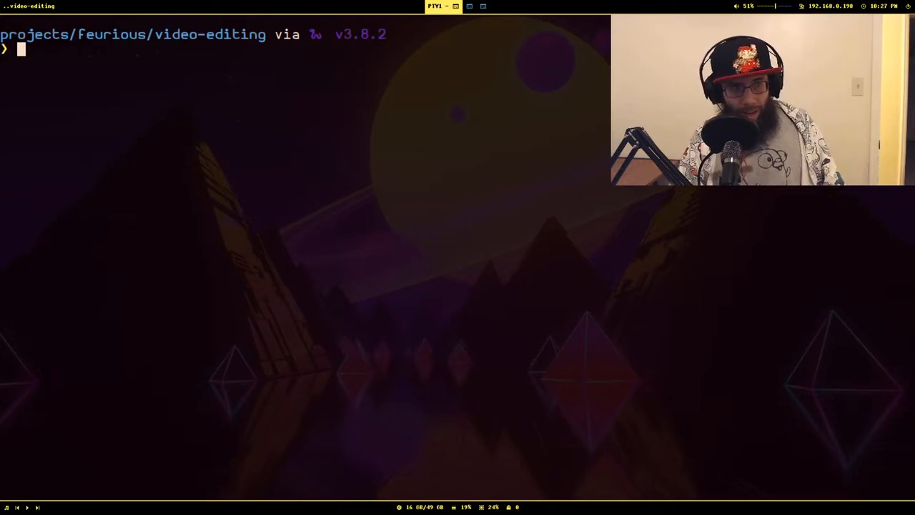
- Open ~/.local/bin/scripts/detect_silence in Neovim to review its ffmpeg silencedetect command
type("v ~/.local/bin/scripts/detect_silence")
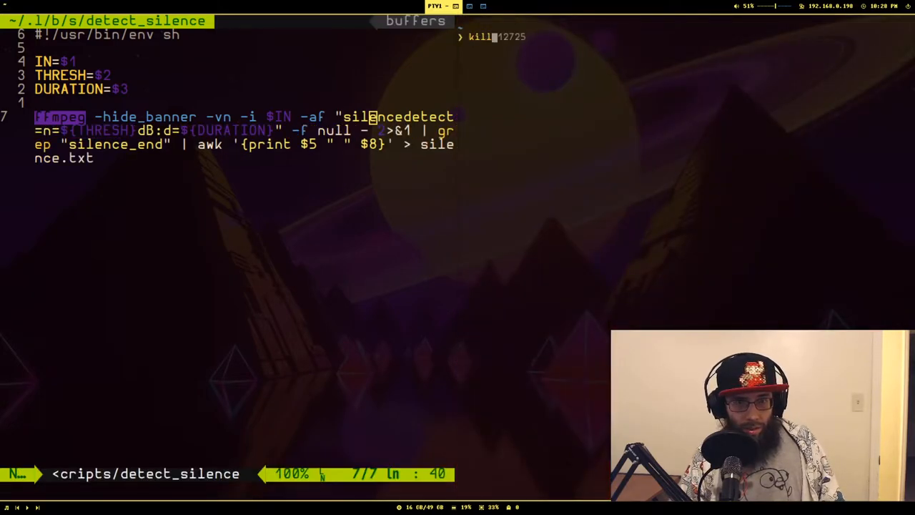
- Run killall compton to remove the transparent terminal background
type("killall compton")
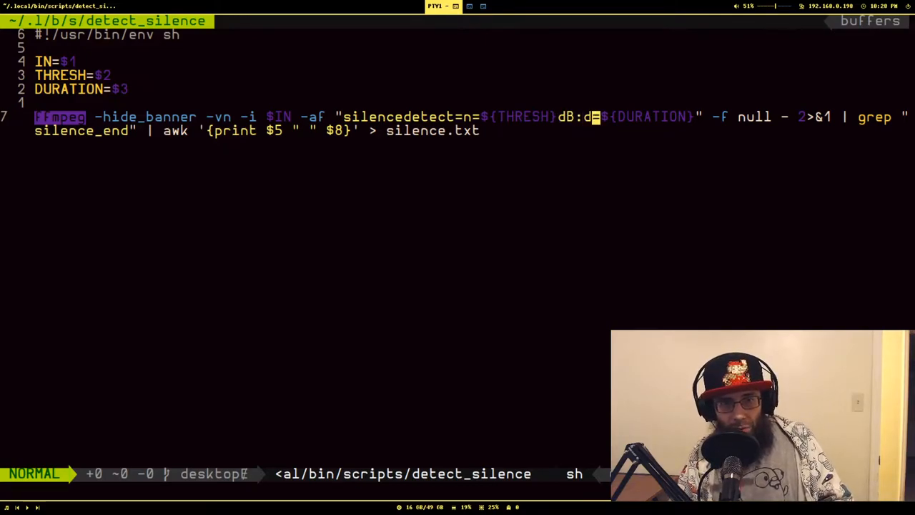
mouse_move(604, 116)
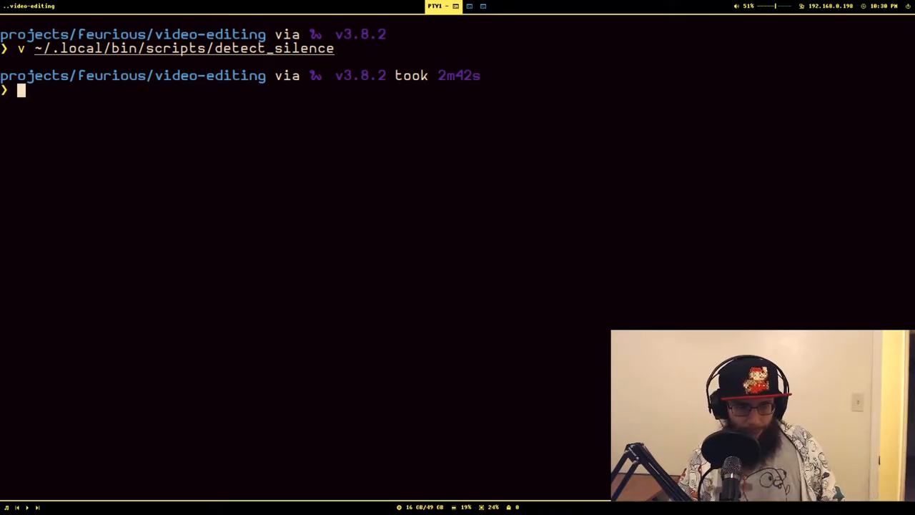
- Echo the expanded path of ~/.local/bin/scripts/detect_silence in zsh
type("echo ~")
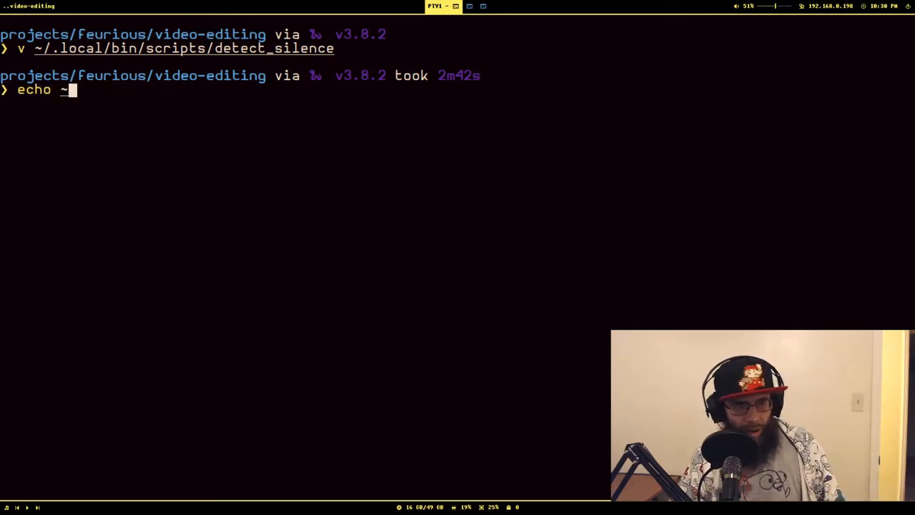
type("/.local/bin/")
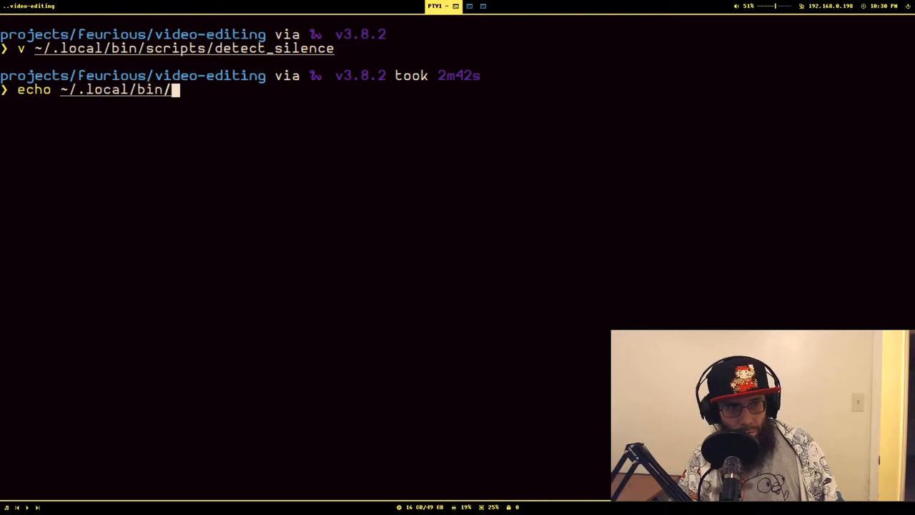
type("scripts/detect_silenc")
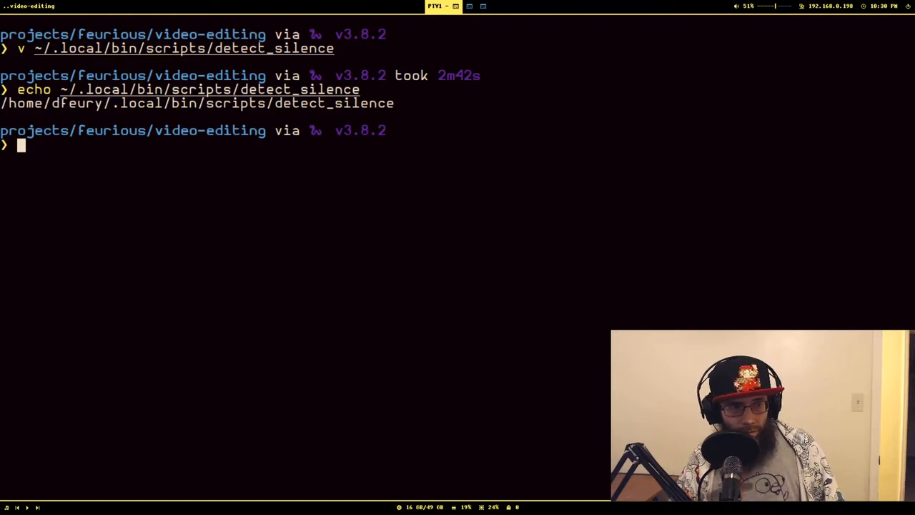
type("echo ~/.local/bin/scripts/detect_silence")
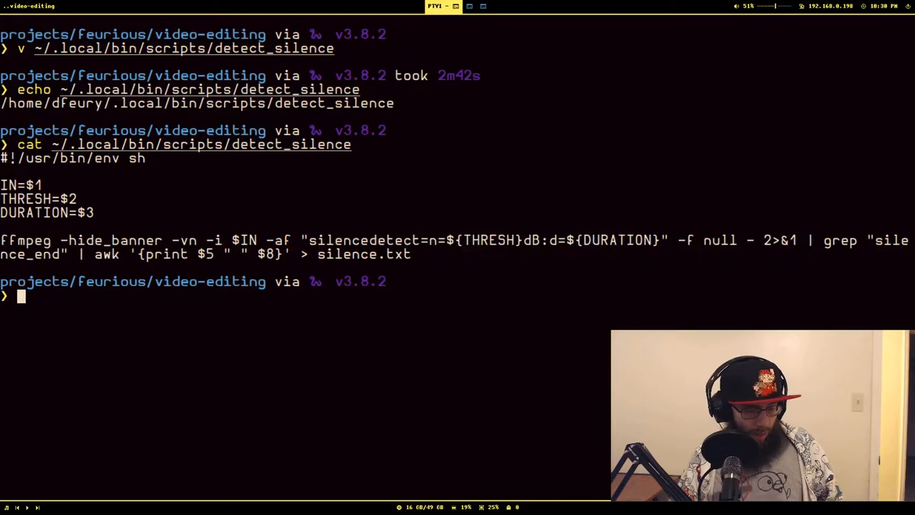
- Run the ffmpeg silencedetect pipeline on test.mkv at -30dB and 1-second duration
type("ffmpeg -hide_banner -vn -i $IN -af \"silencedetect=n=${THRESH}dB:d=${DURATION}\" -f null - 2>&1 | grep \"silence_end\" | awk '{print $5 \" \" $8}'")
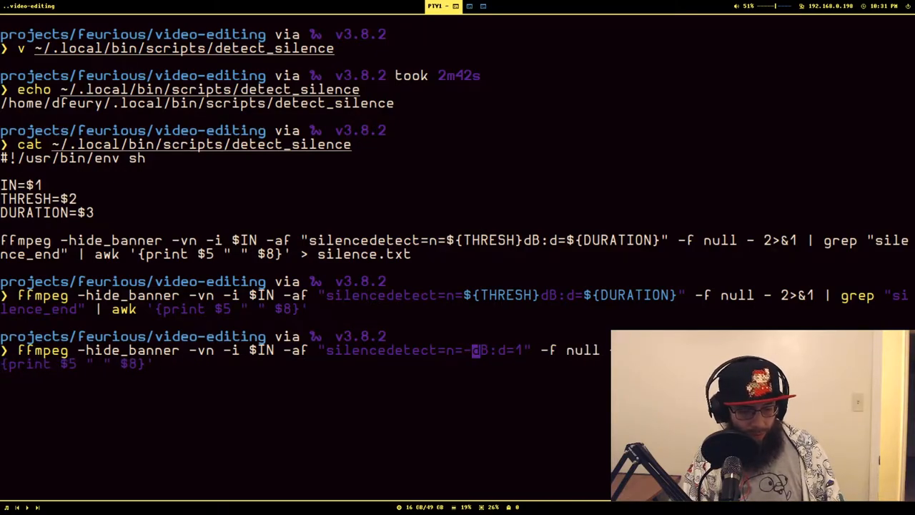
type("-30")
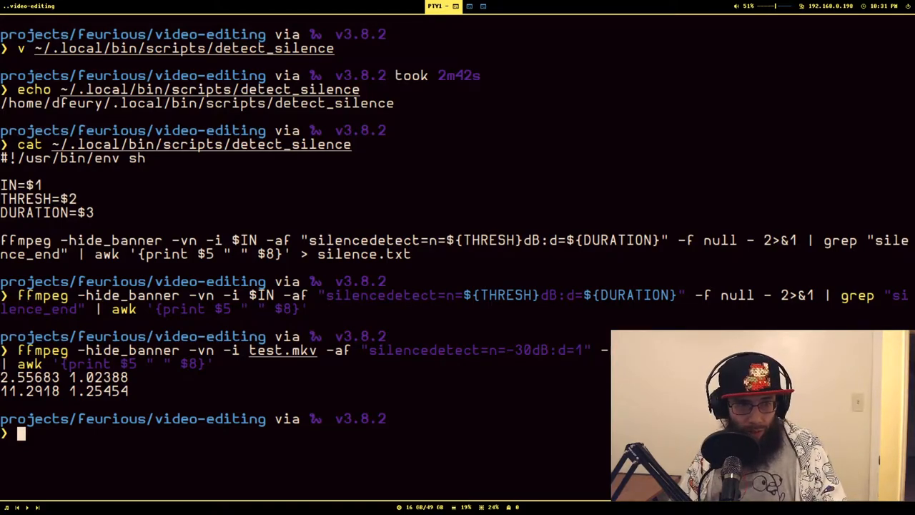
double_click(106, 373)
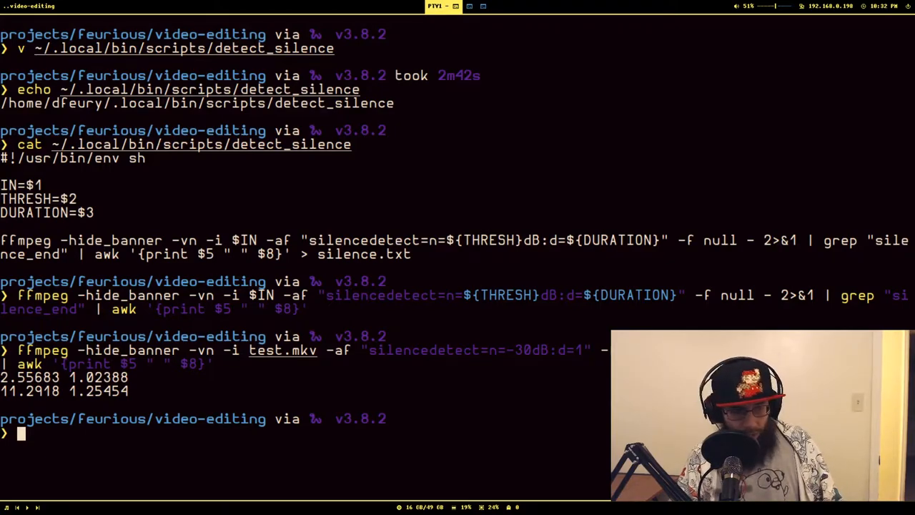
- Check silence.txt, then open main.py in Neovim and step through its opening lines
type("v silence.txt")
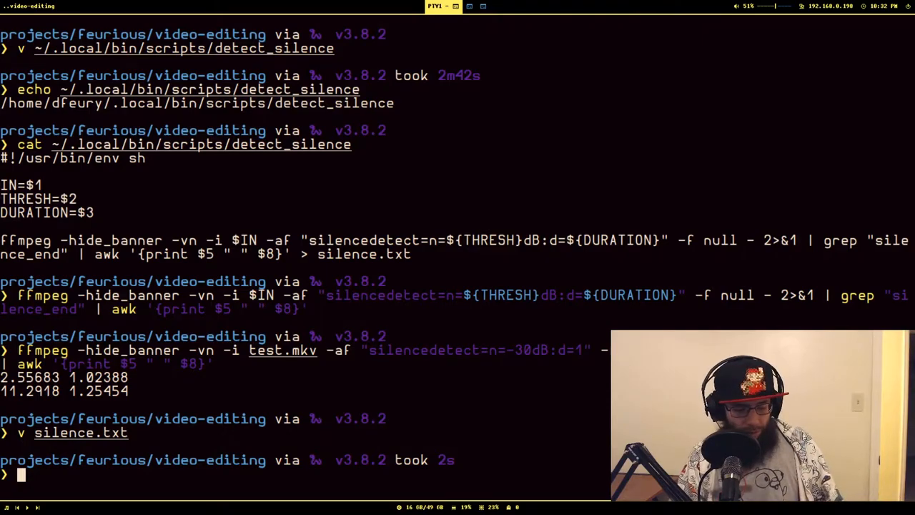
type("v main.py")
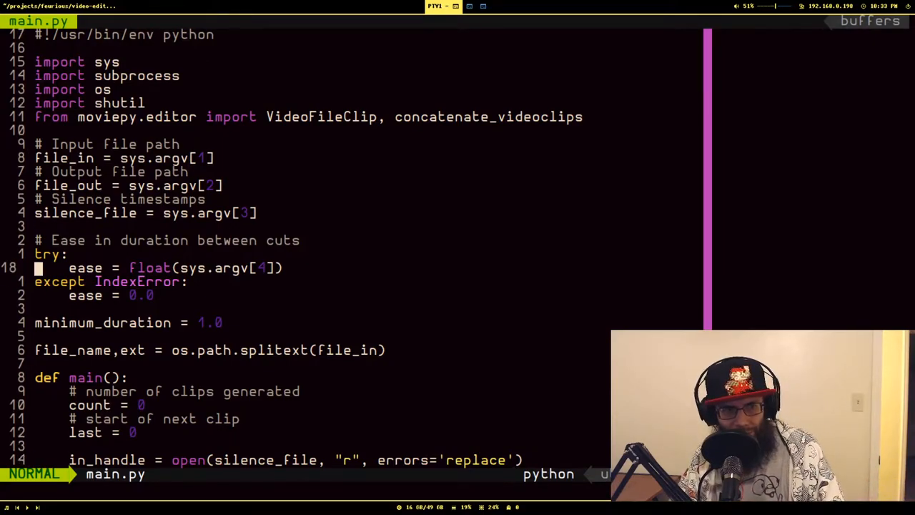
key("j")
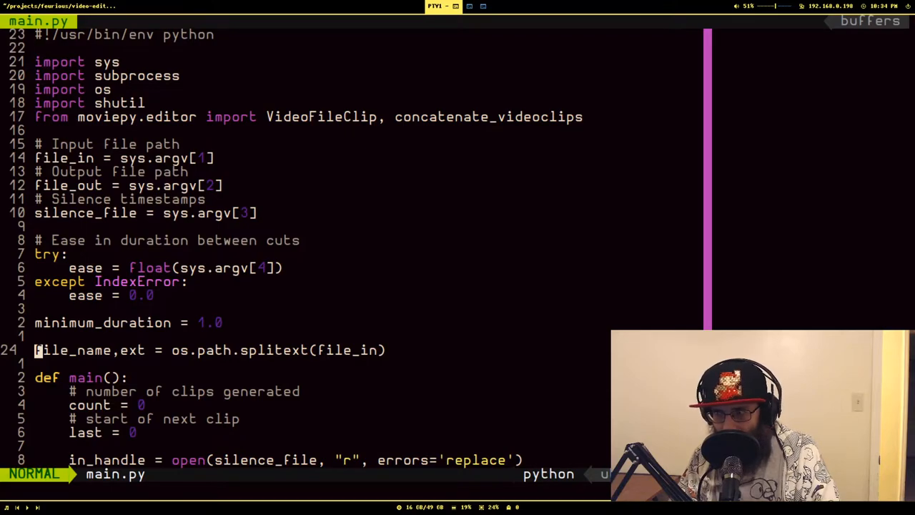
scroll("down", 3)
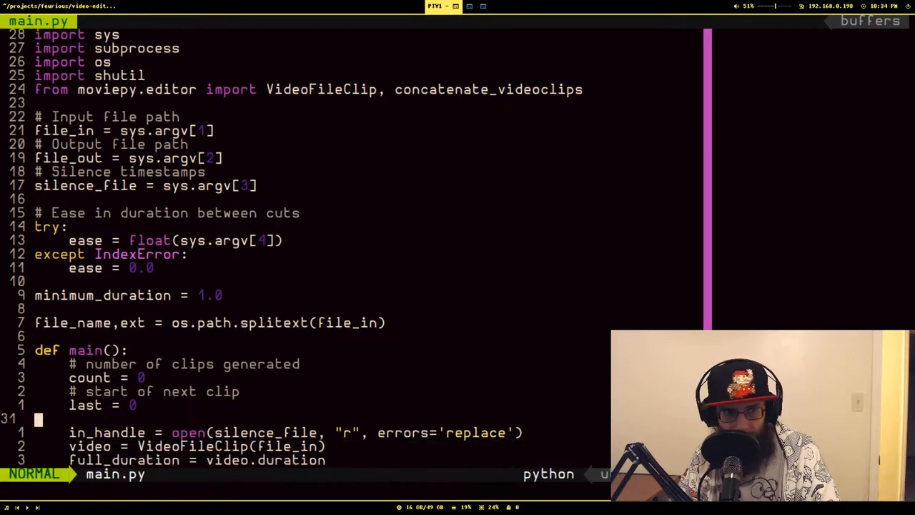
scroll("down", 3)
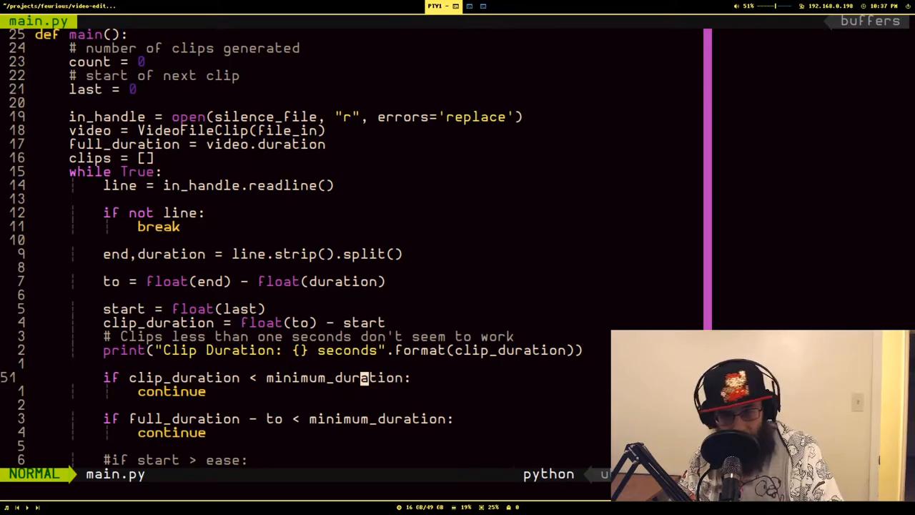
scroll("down", 3)
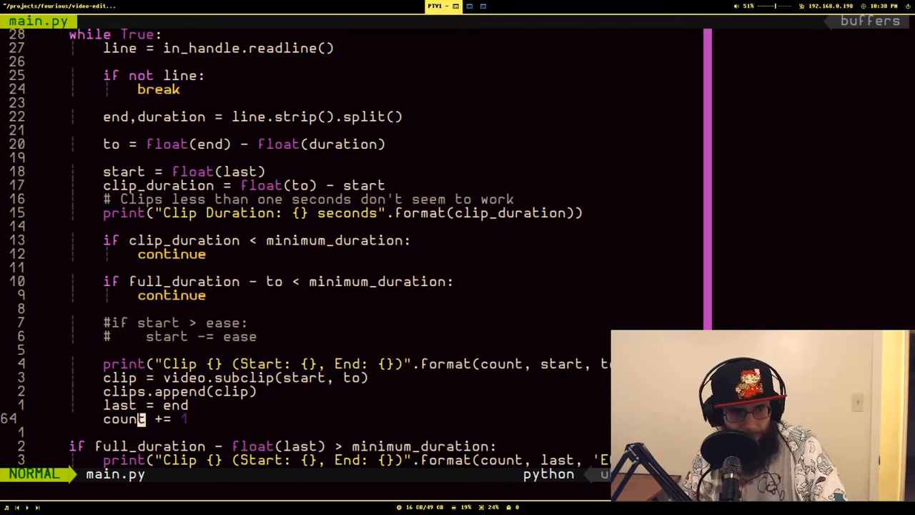
- Scroll to main.py's end: write_videofile at 60 fps with libx264/aac, then close() calls
scroll("down", 3)
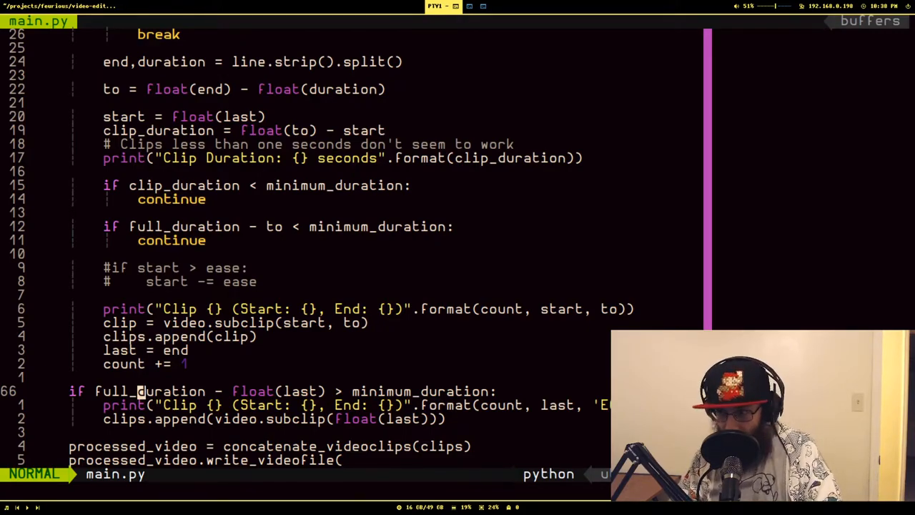
scroll("down", 3)
type(":q")
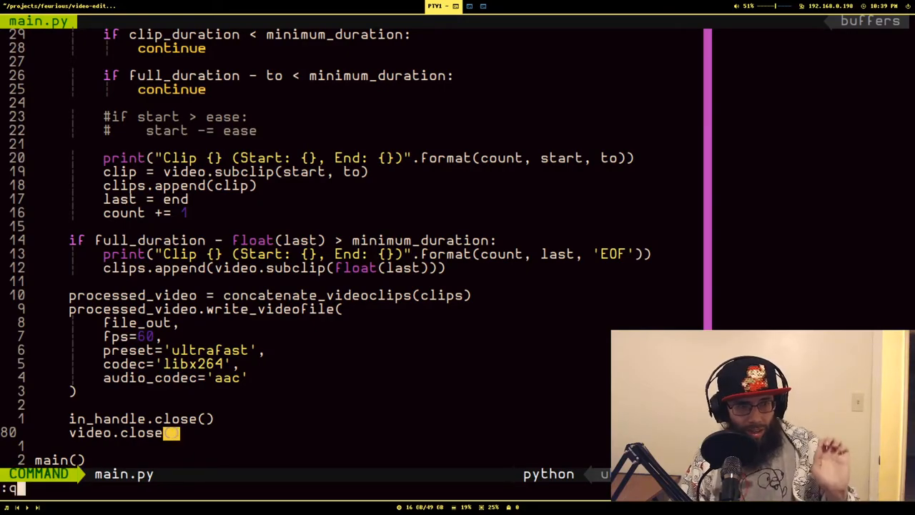
- Quit Neovim with :q to return to the zsh prompt
key("Return")
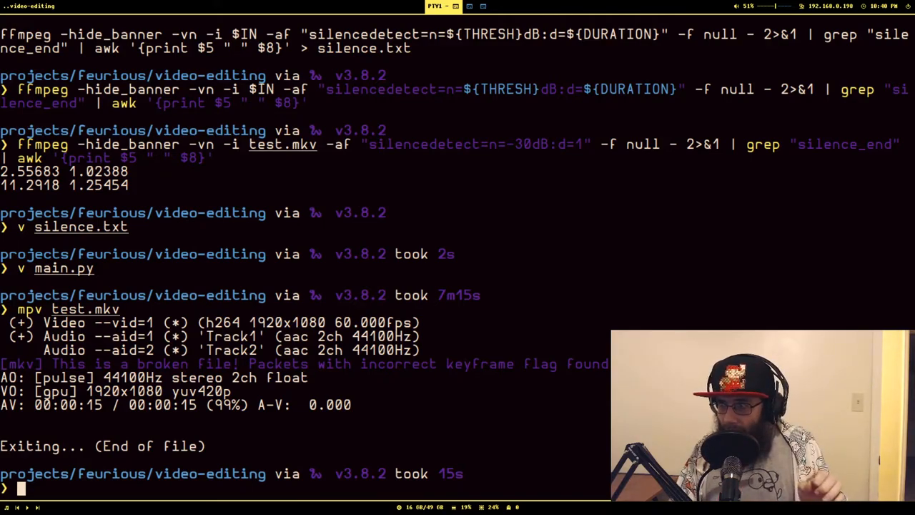
- Run detect_silence test.mp4 -30 1, then main.py on test.mkv into processed-test-no-ease.mkv
type("v silence.txt")
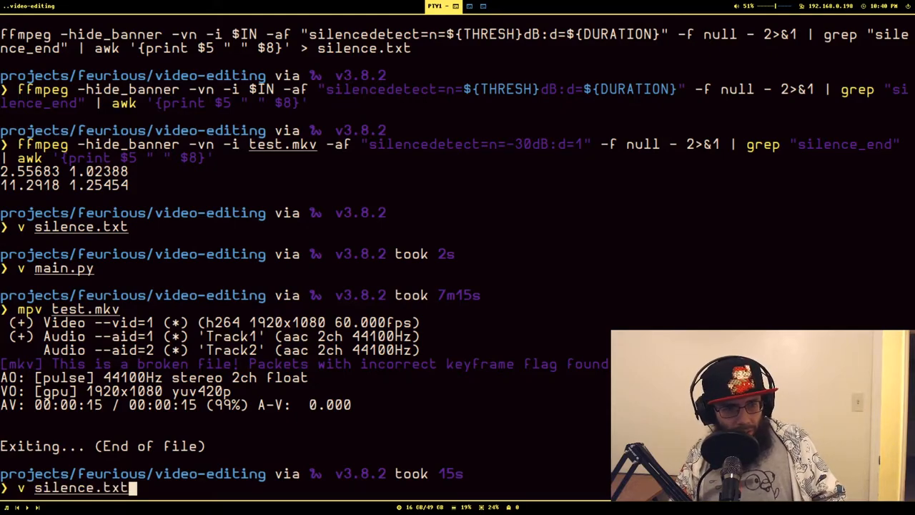
type("cat ~/.local/bin/scripts/detect_silence")
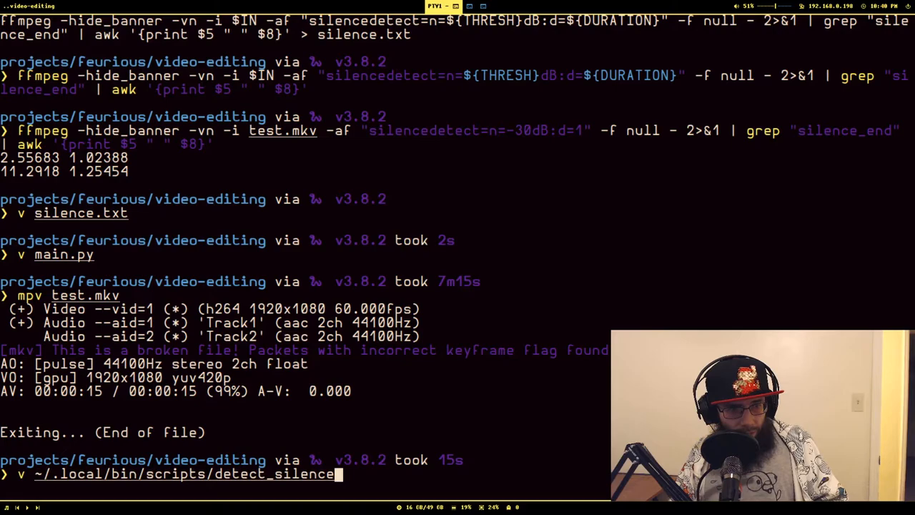
type("detect_silence test.mp4 -30 1")
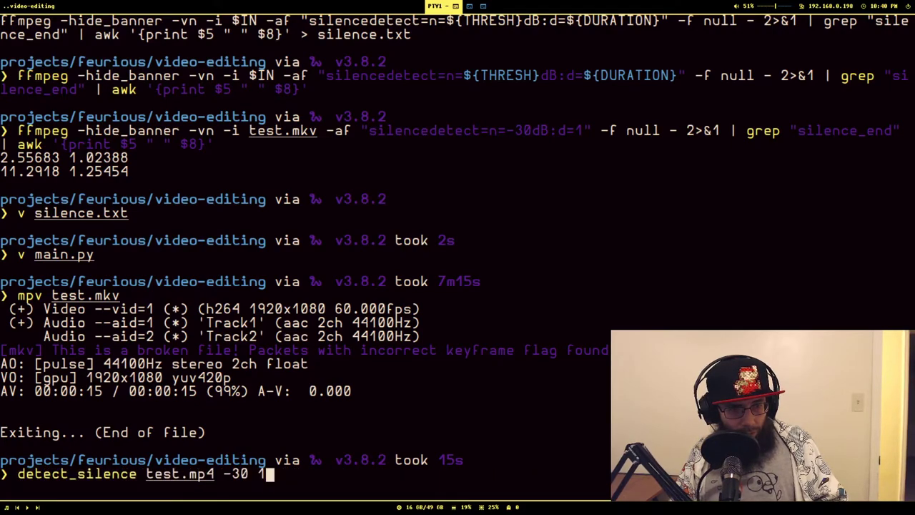
type("python main.py test.mkv processed-test-no-ease.mkv silence.txt")
type("v main.py")
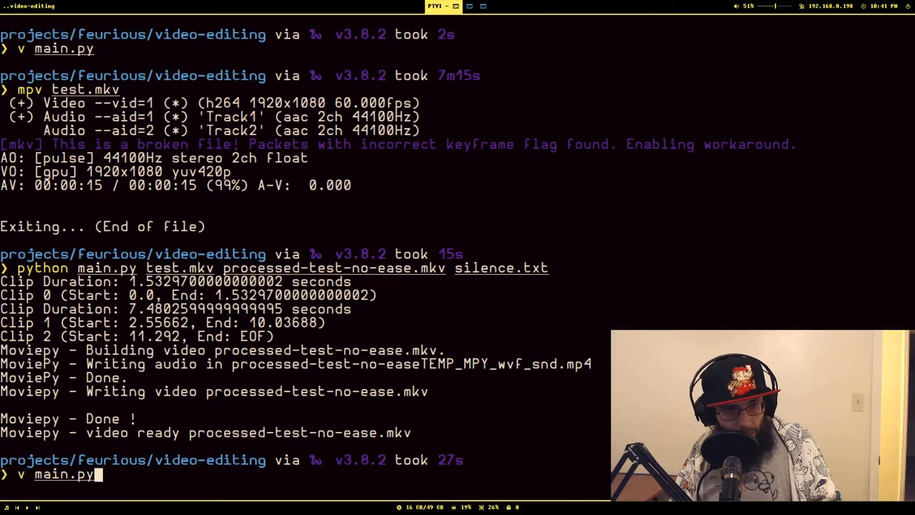
- Play processed-test-no-ease.mkv in mpv to check the roughly 13-second cut result
type("mpv processed-test-no-ease.mkv")
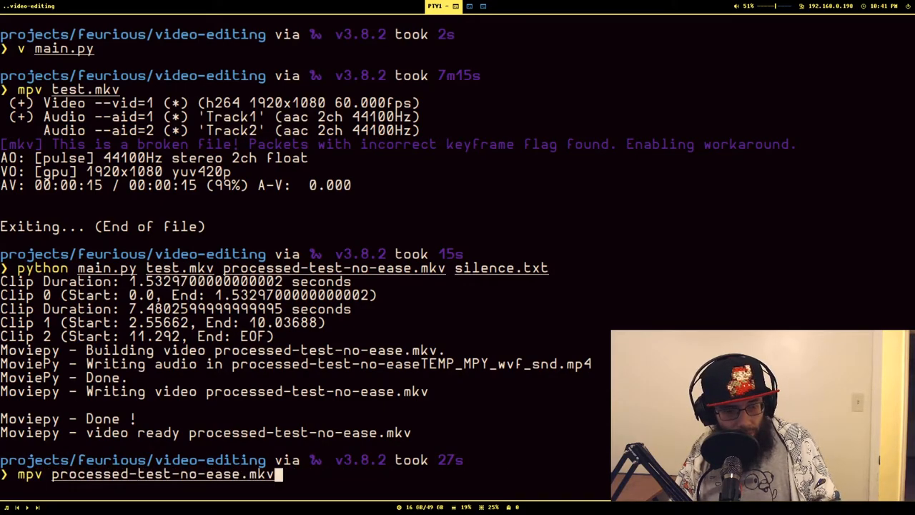
key("Return")
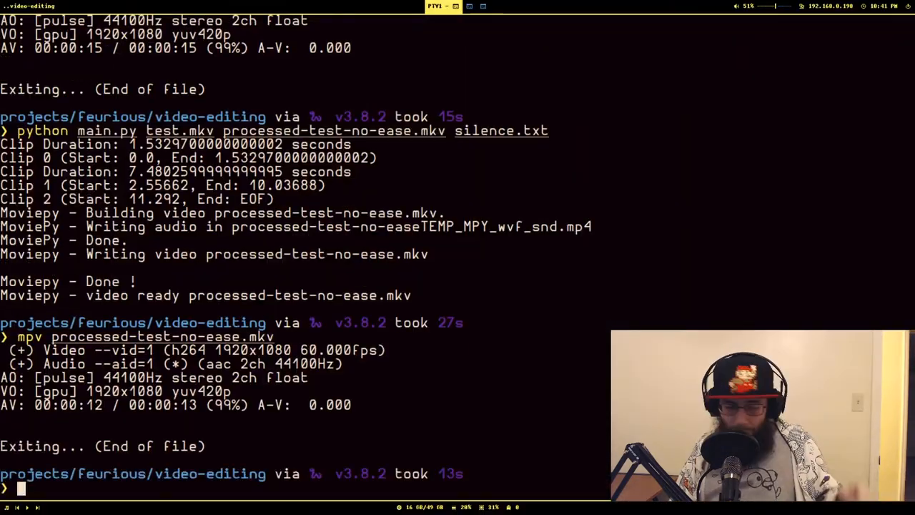